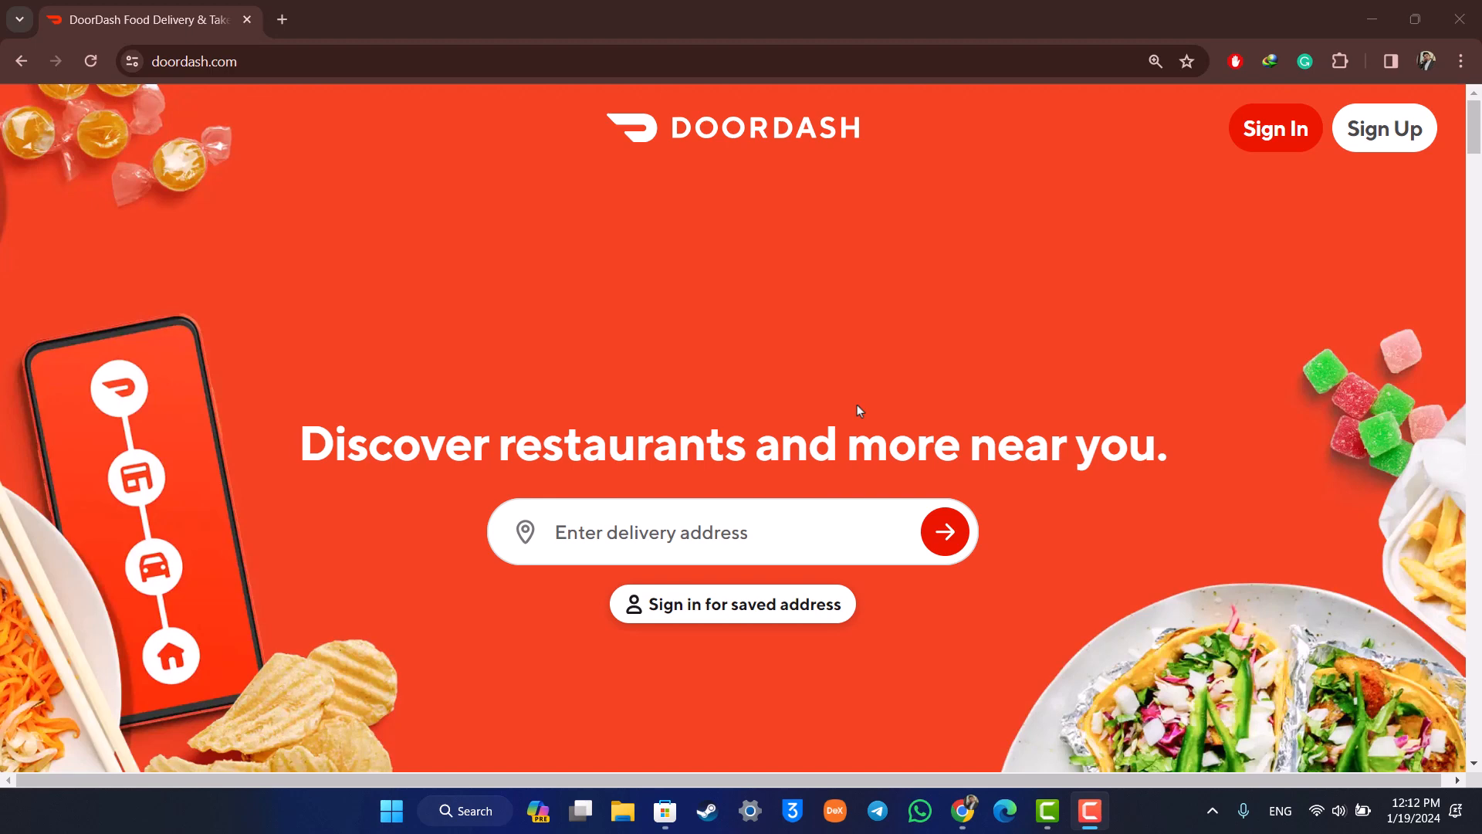
mouse_move(870, 433)
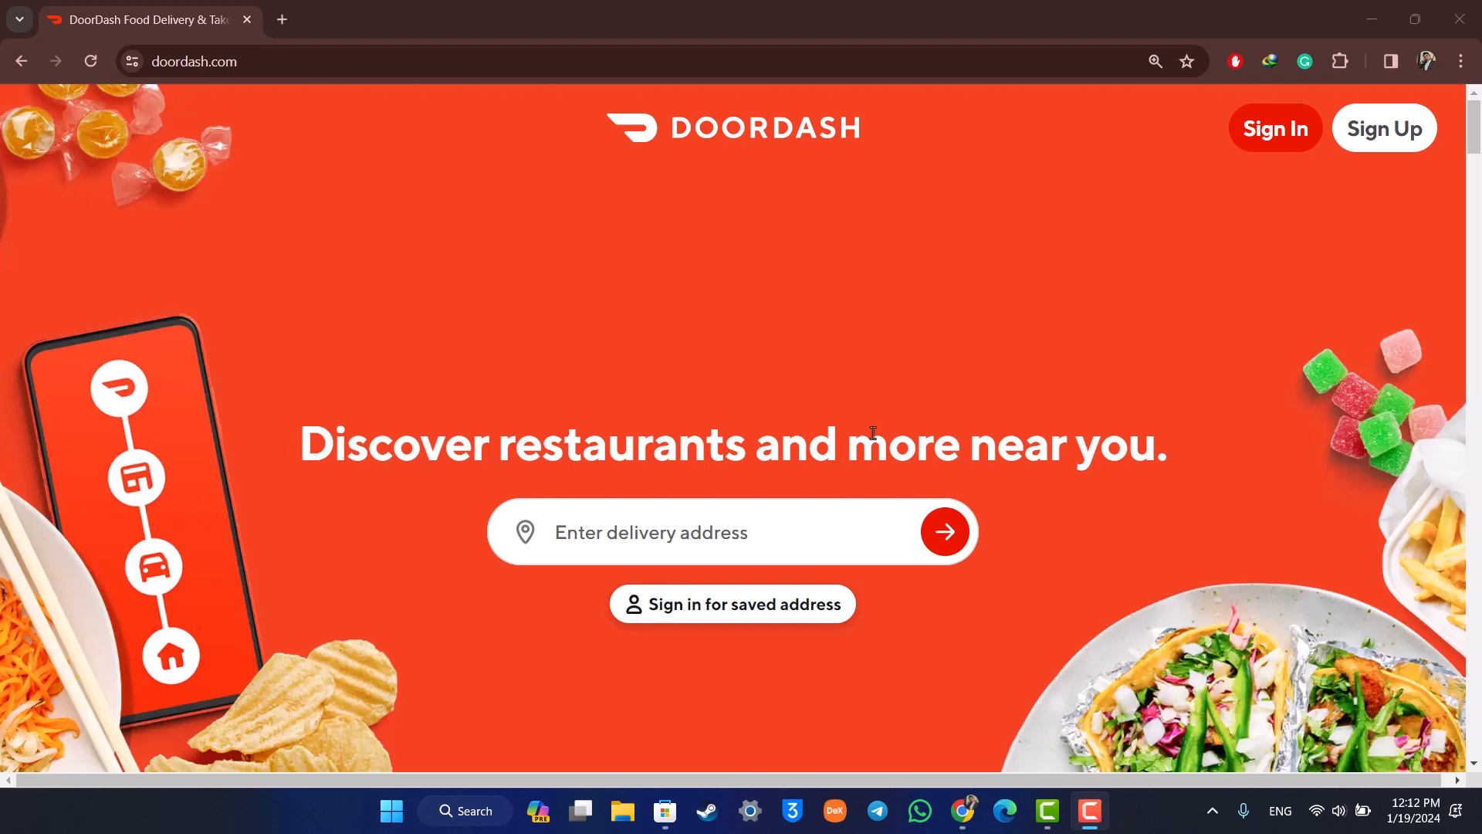
mouse_move(887, 447)
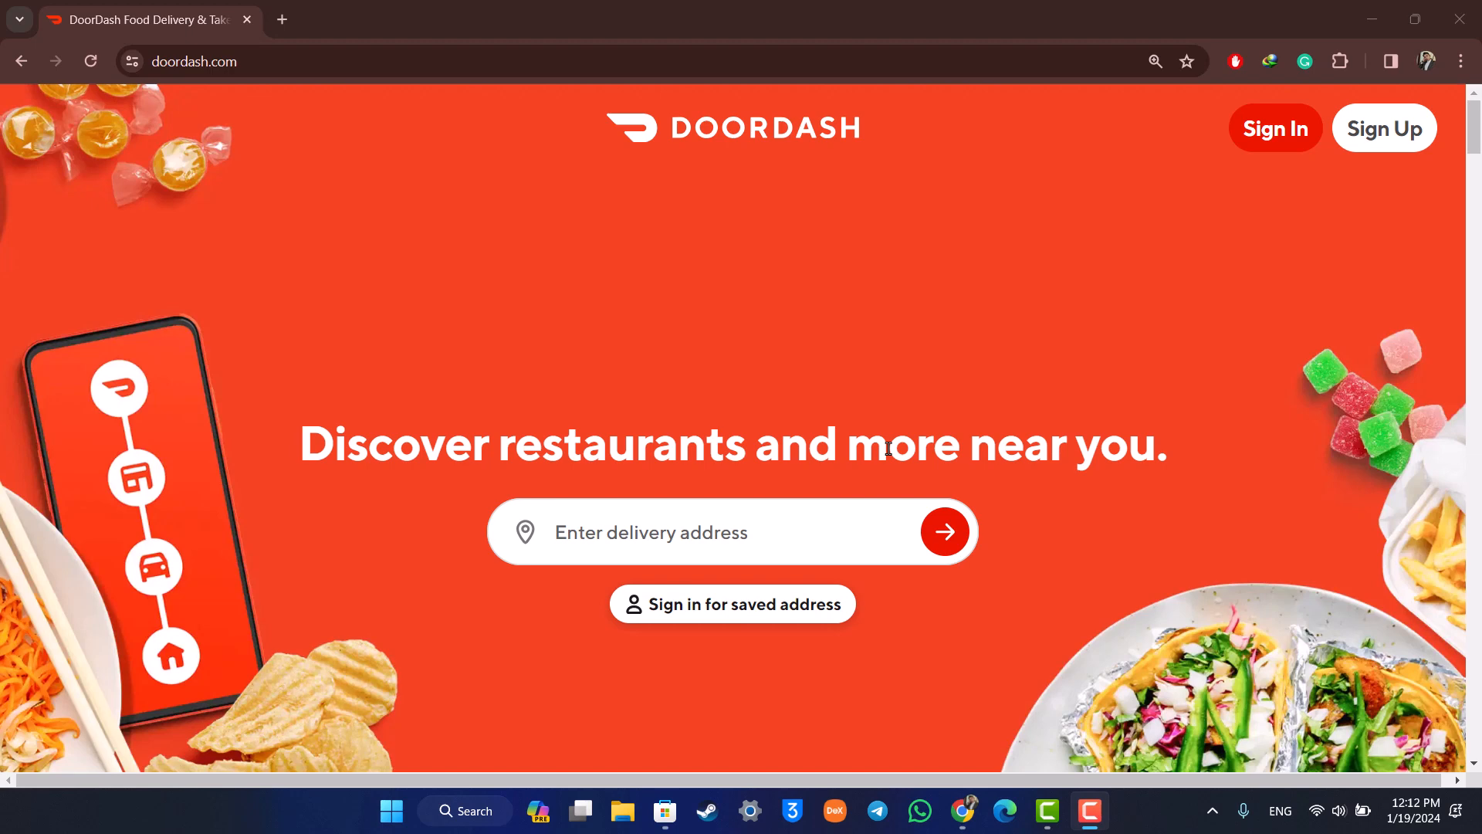
mouse_move(564, 104)
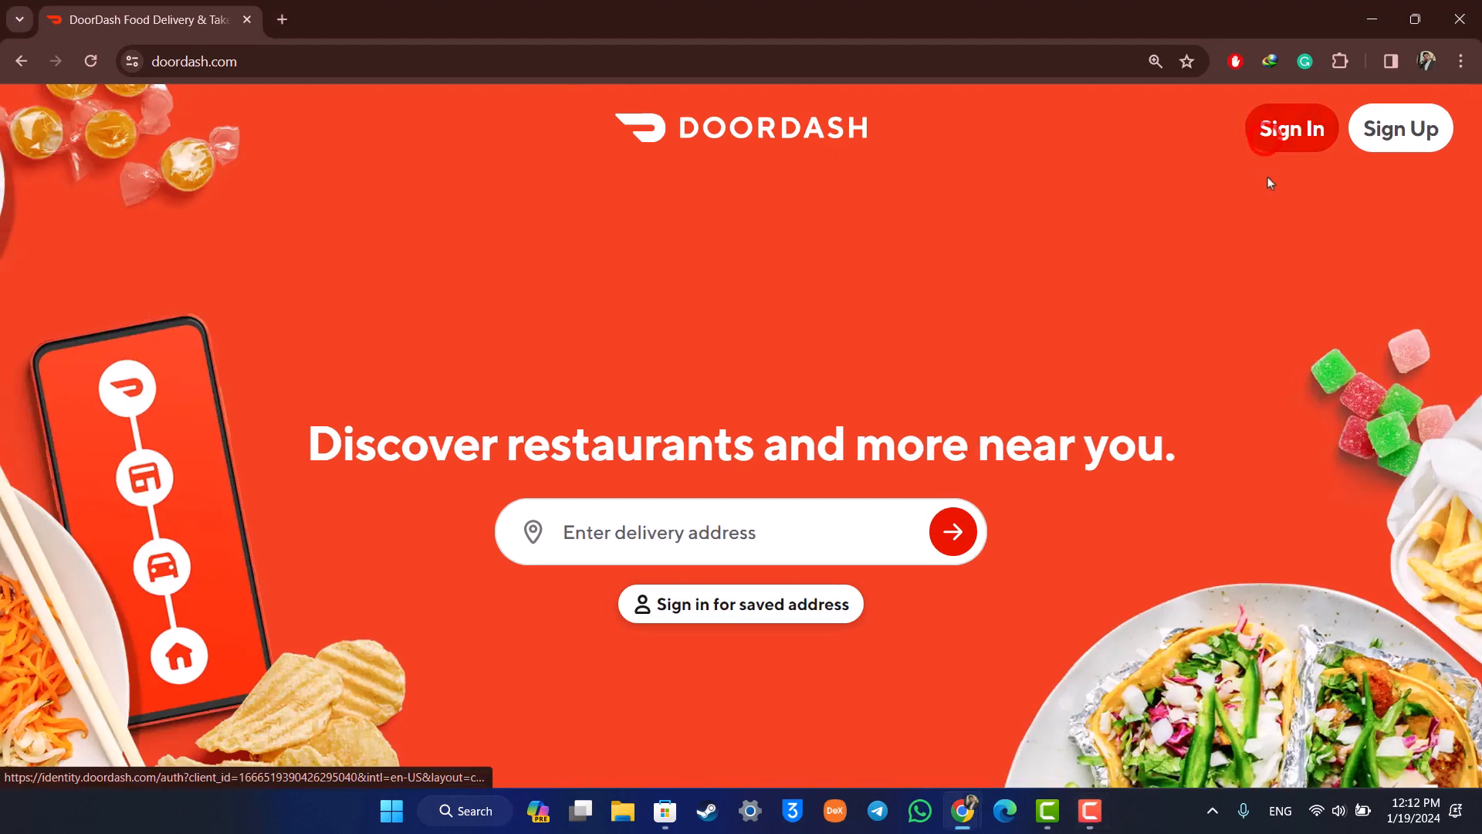
Step: Open the DoorDash sign-in dialog and scroll to the Email field and Continue to Sign In
left_click(1292, 129)
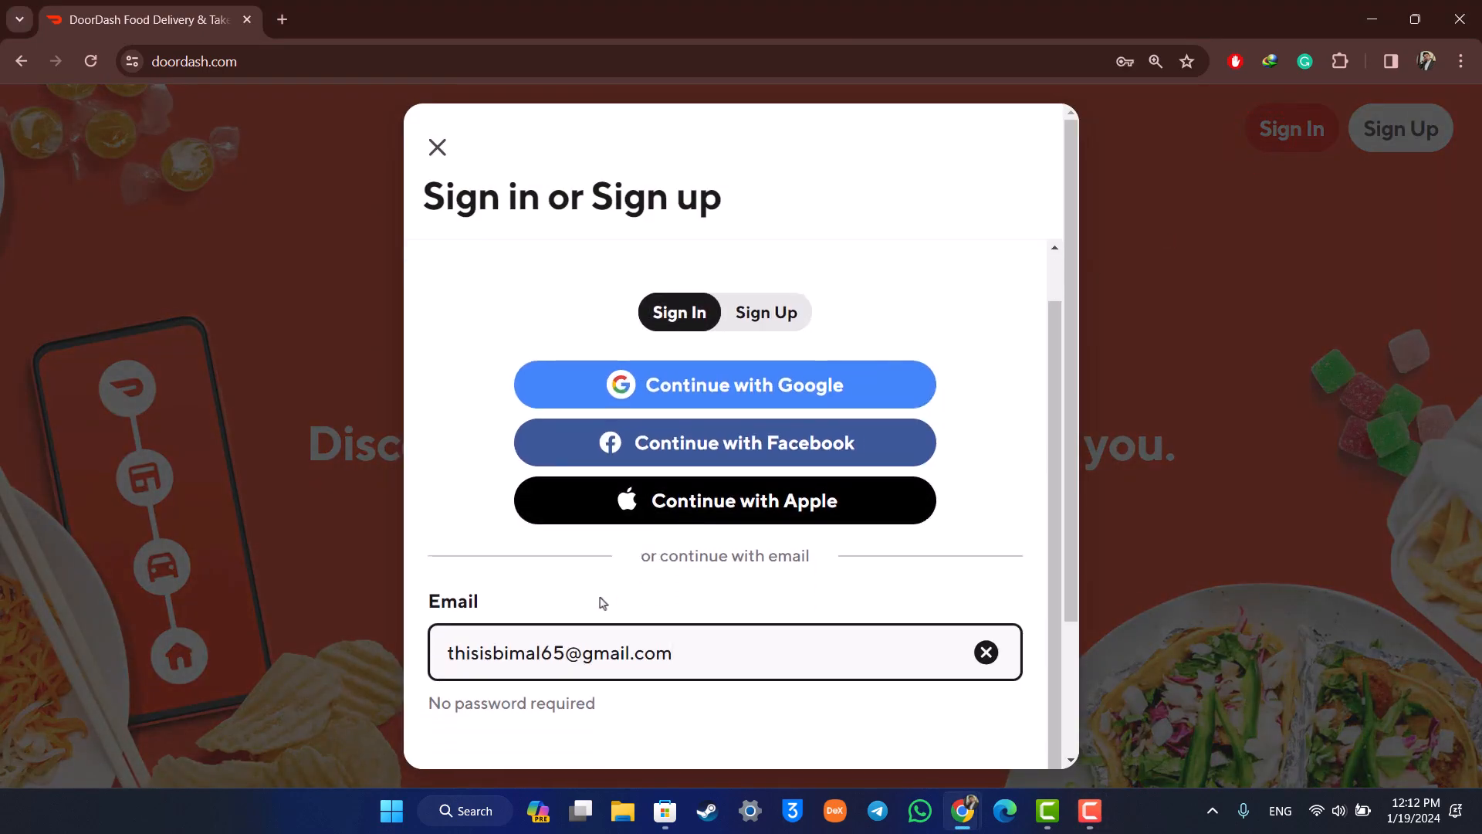
scroll("down", 3)
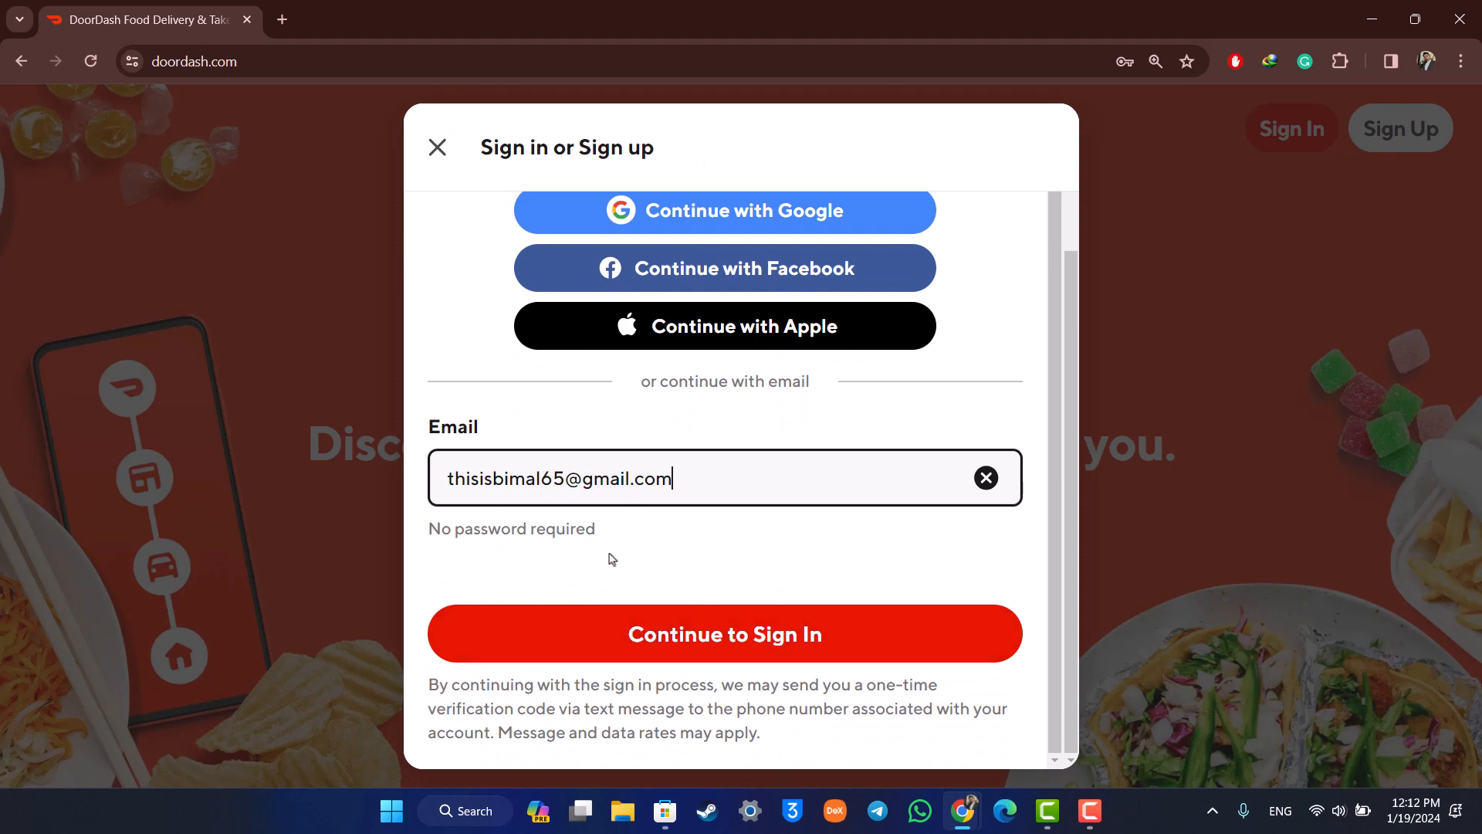
mouse_move(998, 401)
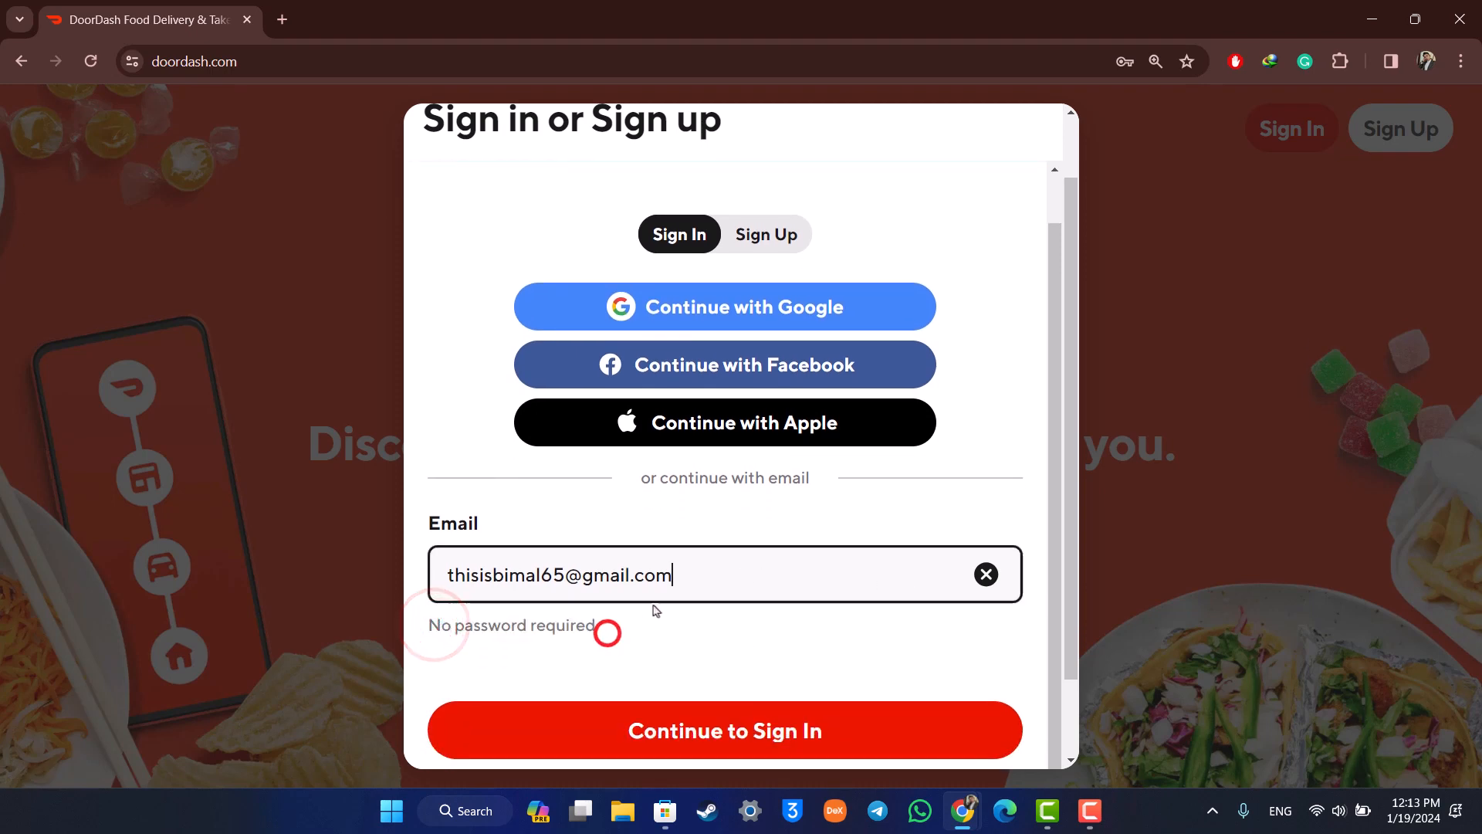
Step: Dismiss the sign-in dialog without signing in, returning to the delivery address search
left_click(765, 233)
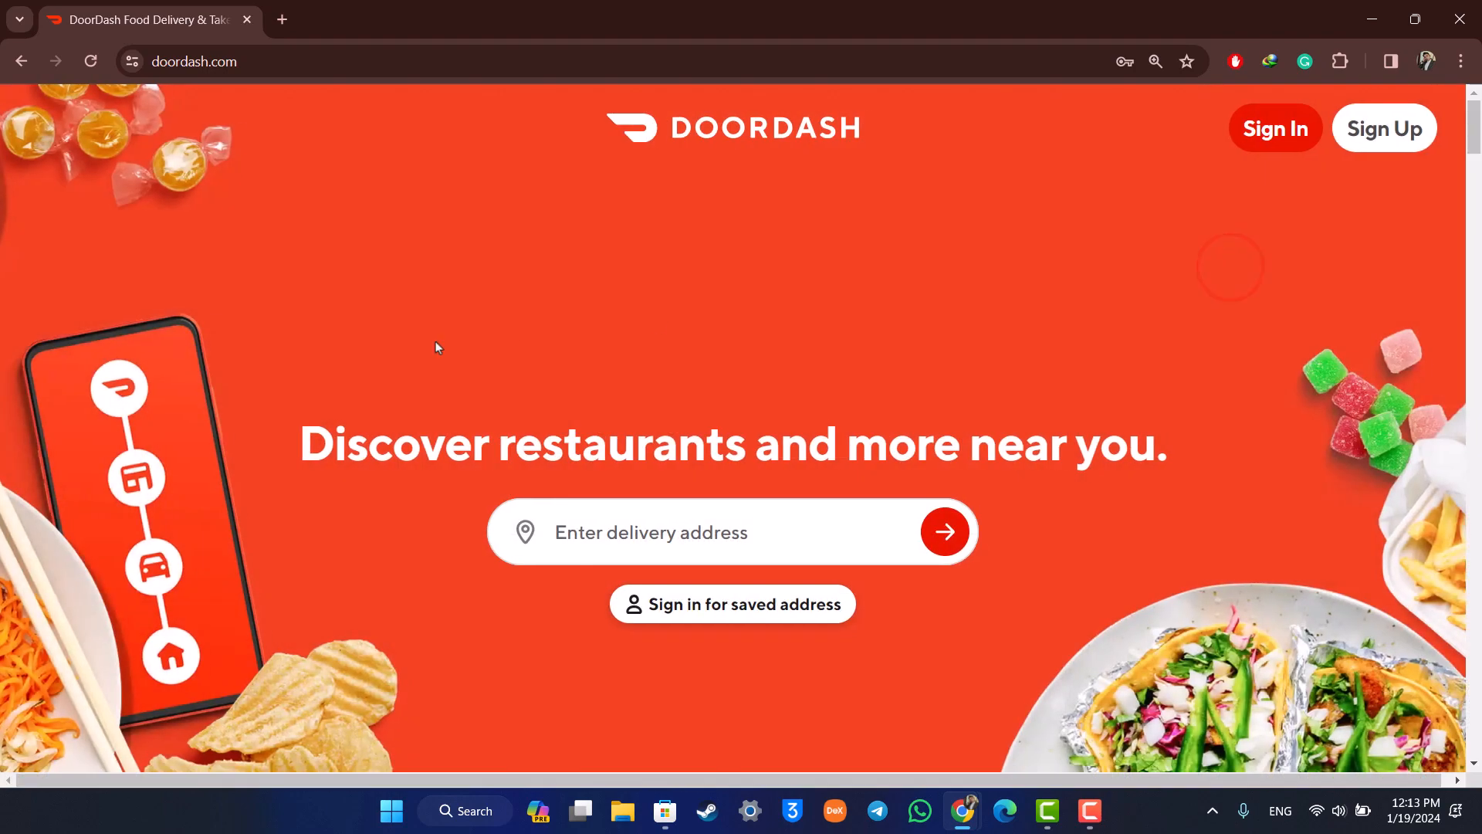
mouse_move(696, 443)
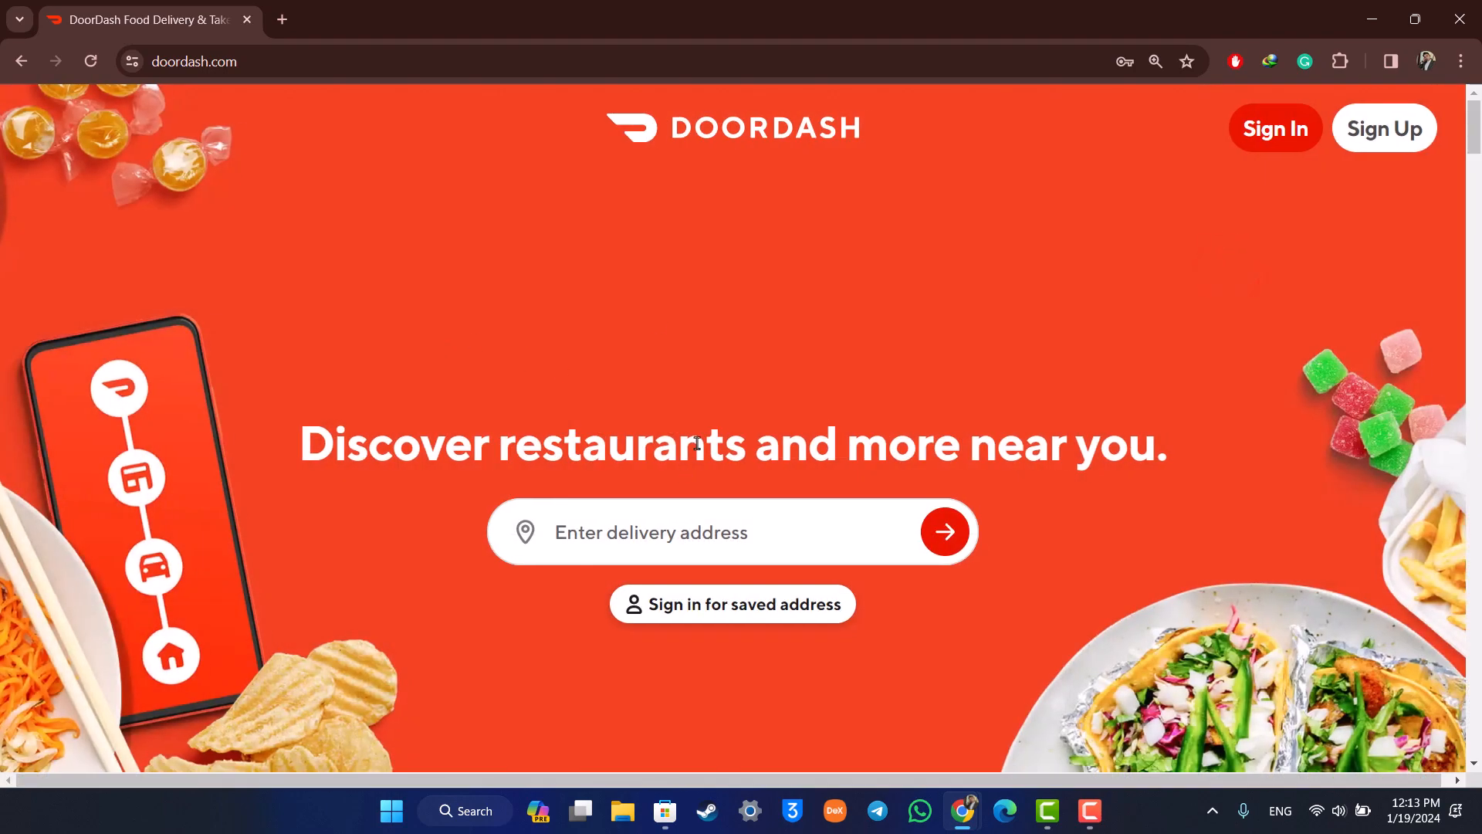